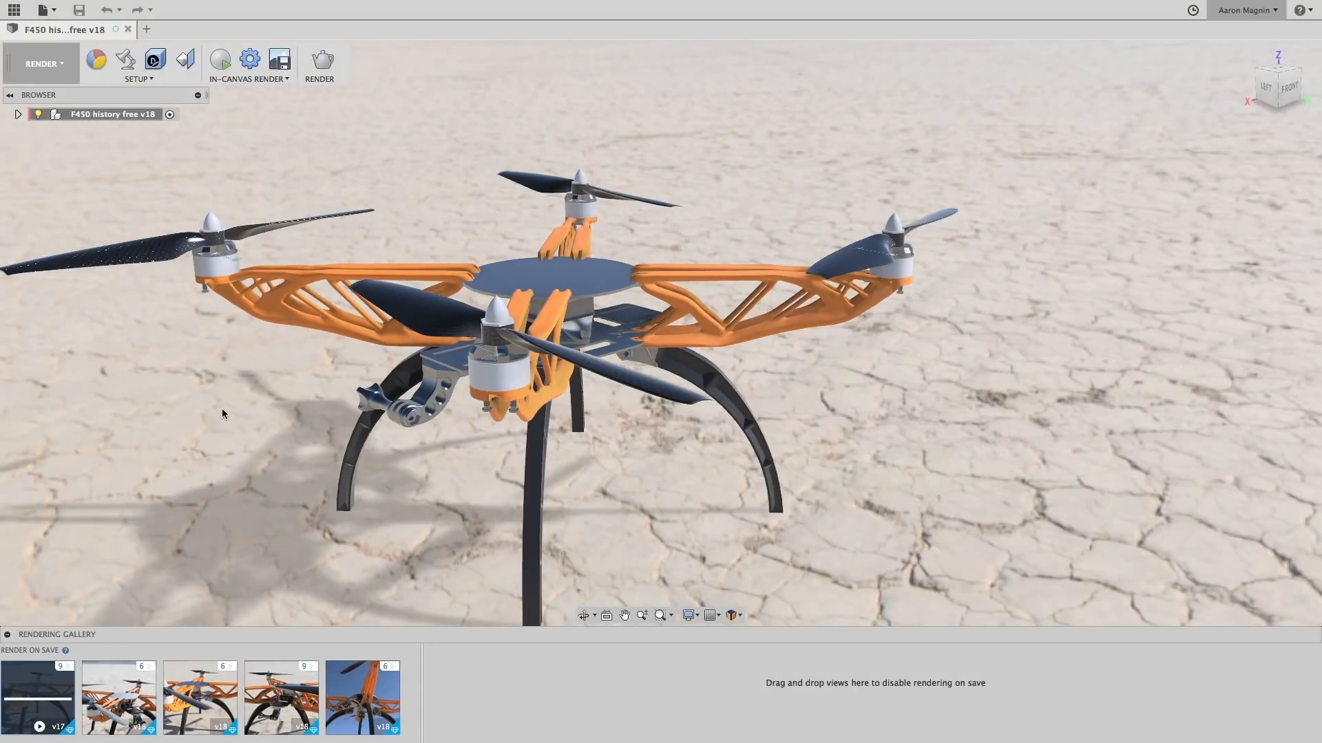
pyautogui.moveTo(363, 697)
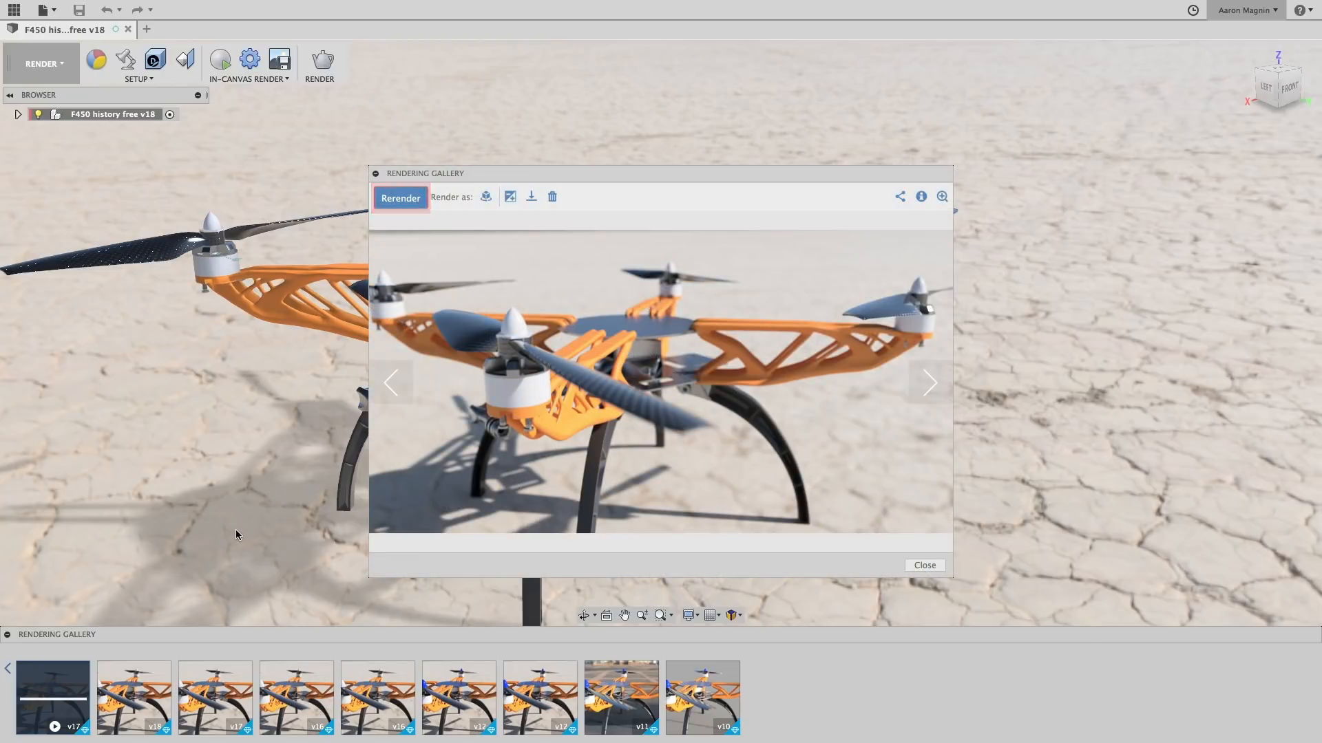
# Open the 1_Testing Area project's online data page from the data panel link
pyautogui.click(923, 564)
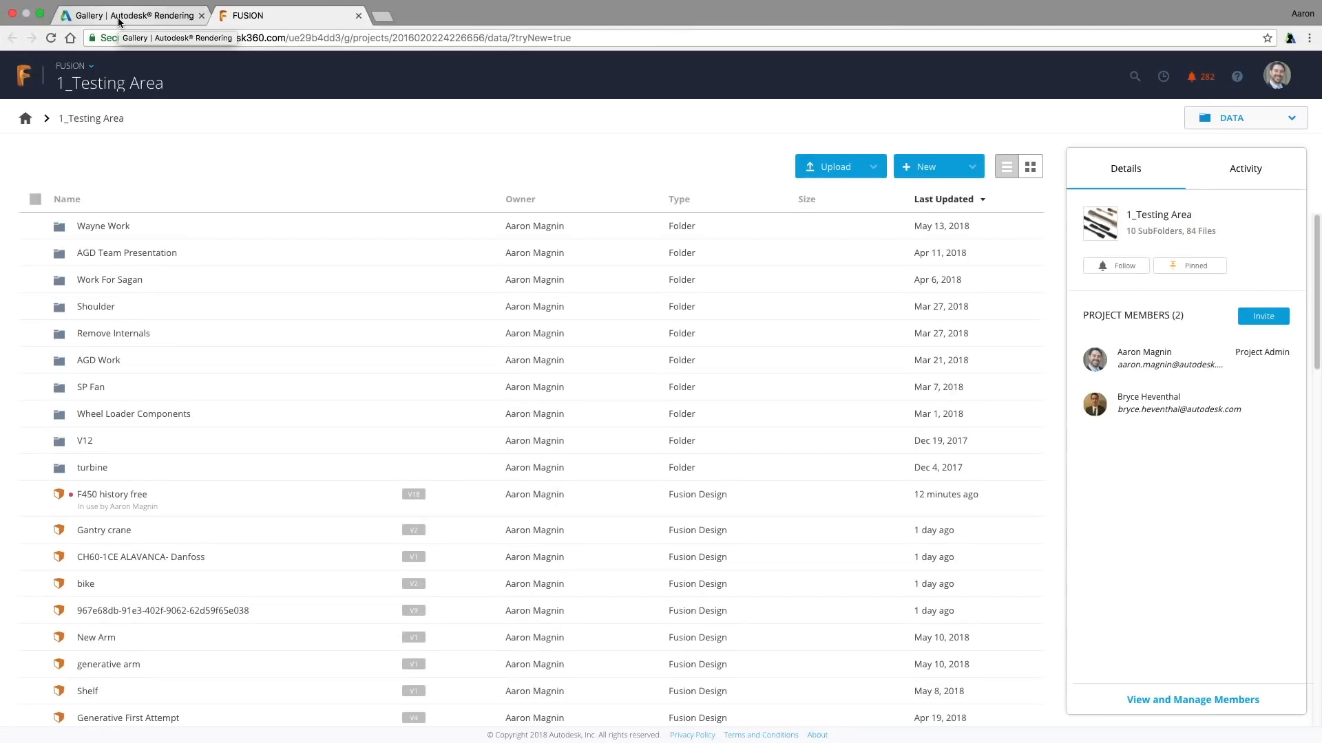
# Open the F450 history free design page to see its five renderings
pyautogui.click(112, 495)
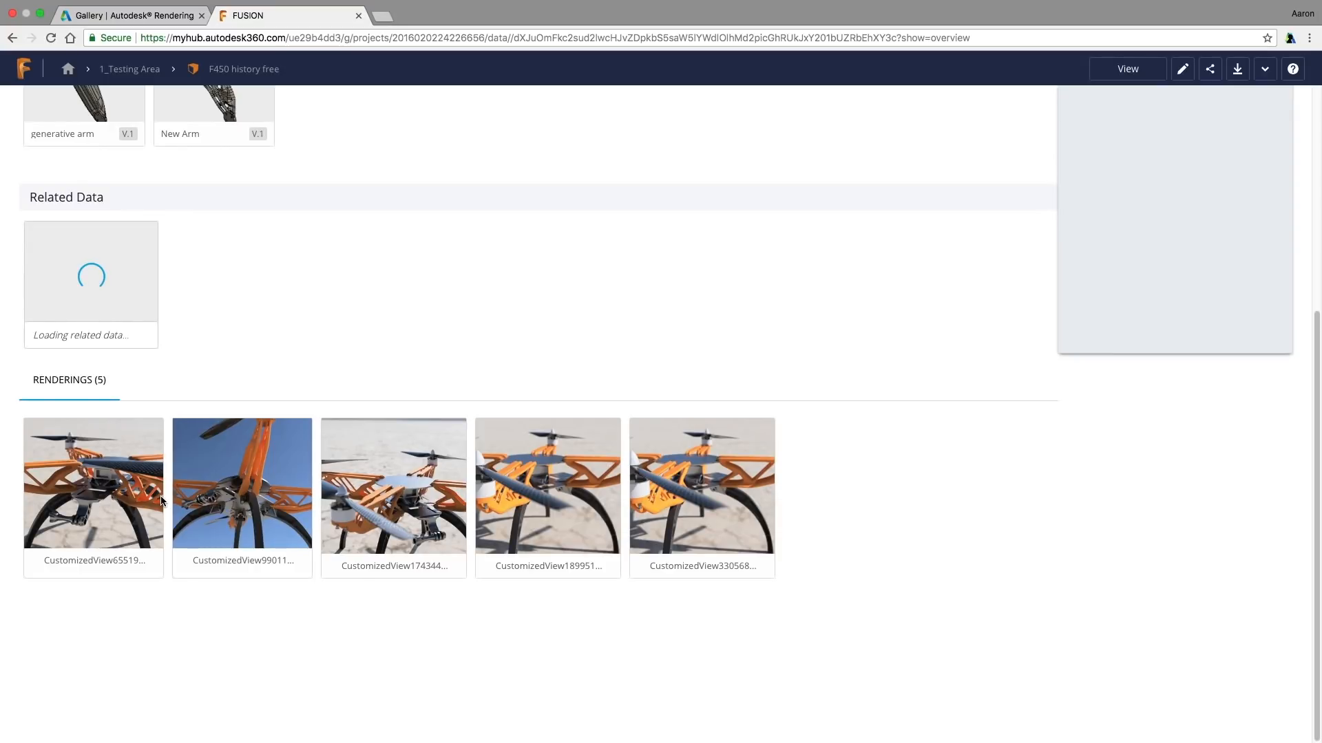
pyautogui.moveTo(167, 471)
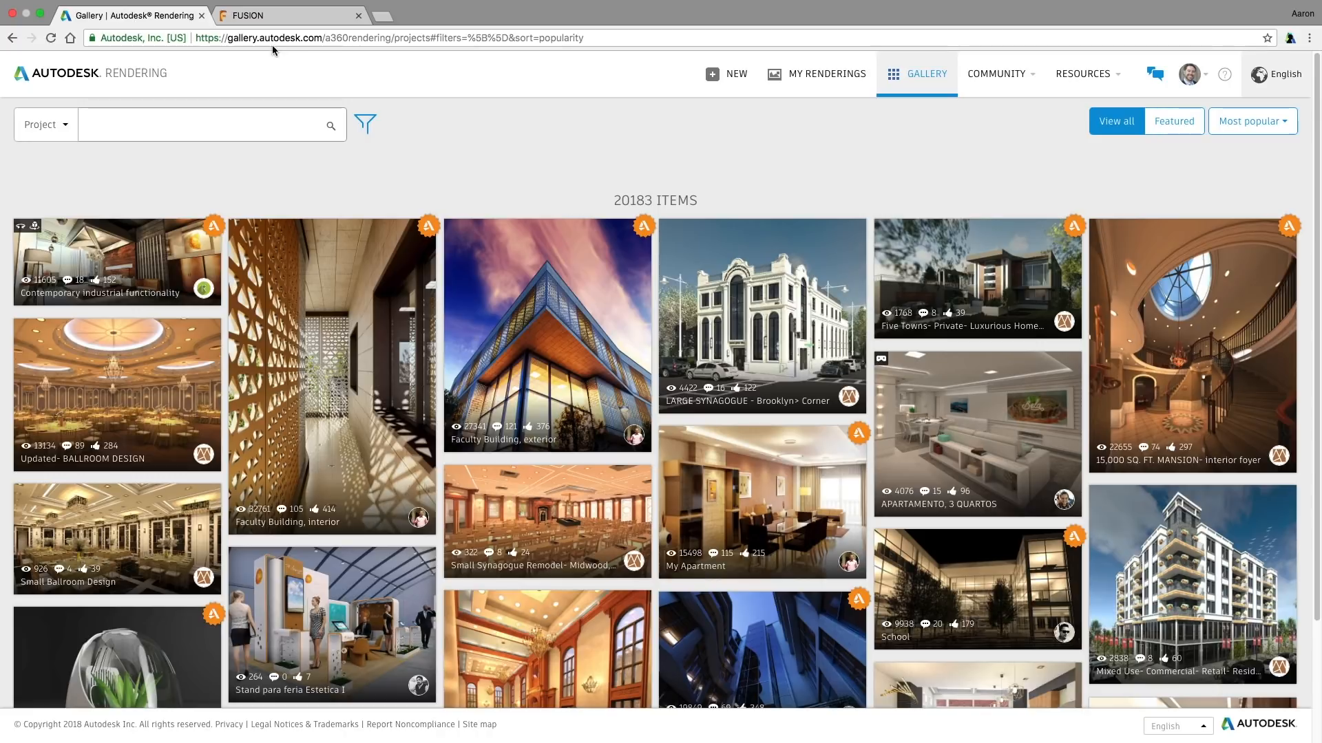
pyautogui.moveTo(309, 49)
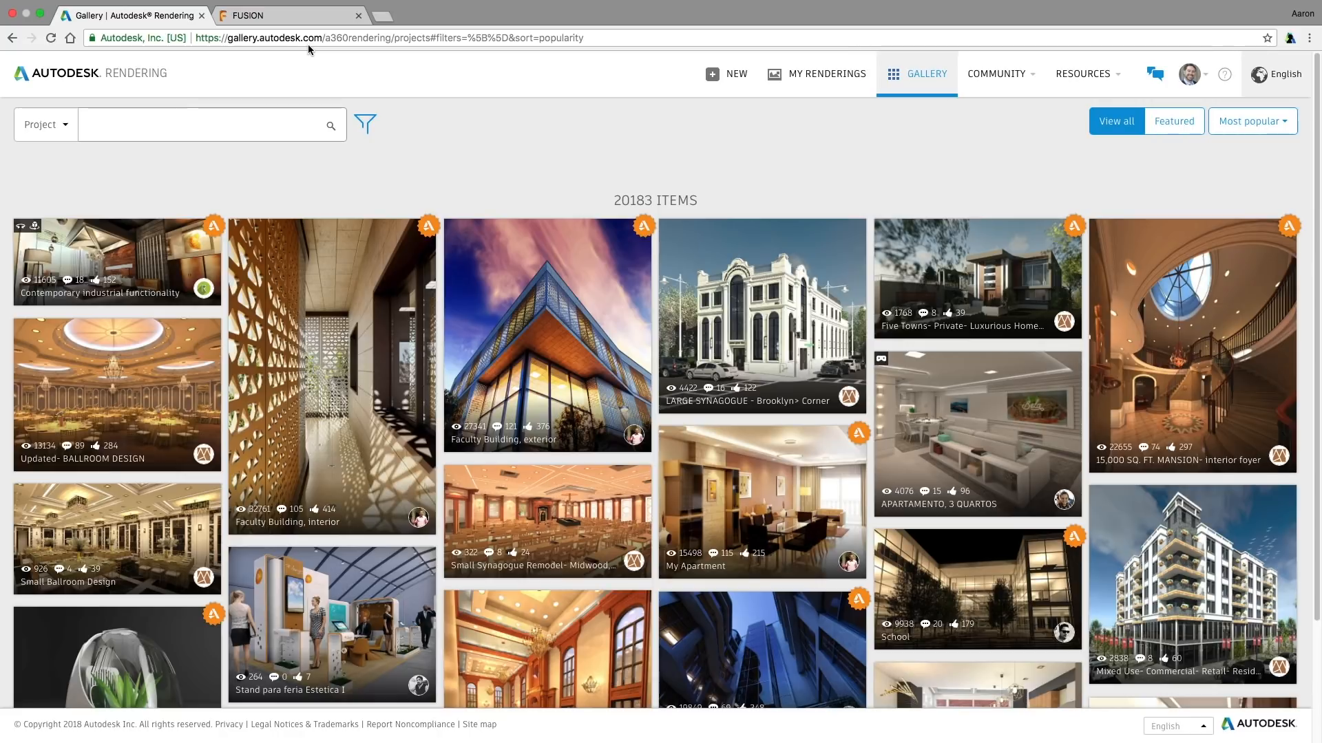
pyautogui.moveTo(661, 95)
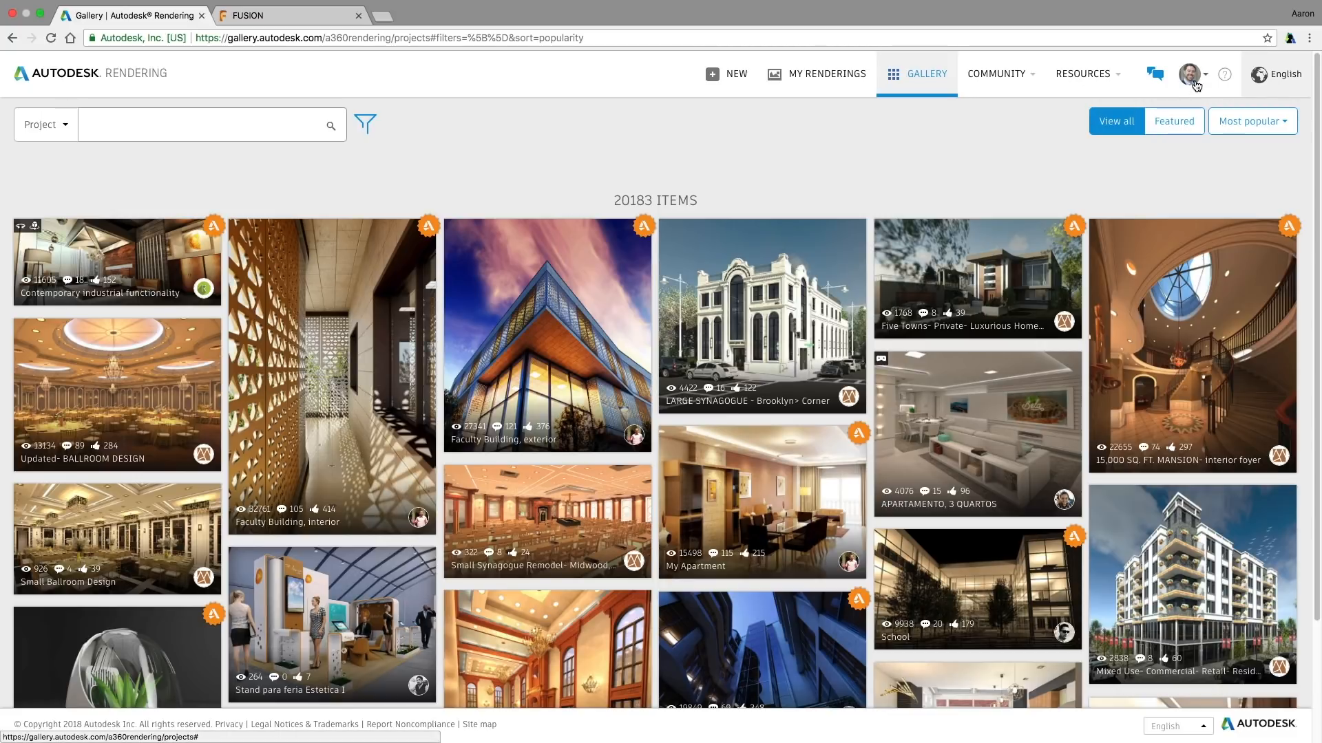
# Go to My Renderings in Autodesk Rendering to list the account's rendering projects
pyautogui.click(824, 74)
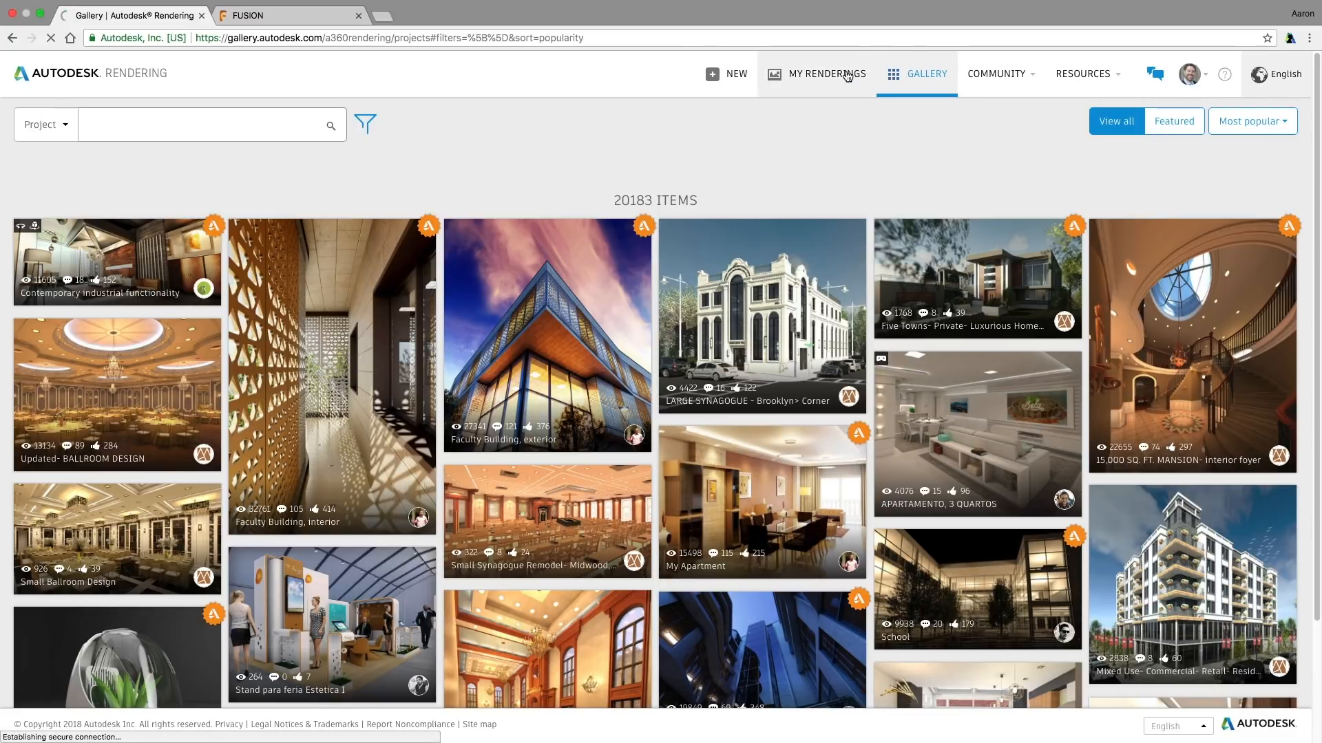
pyautogui.click(825, 73)
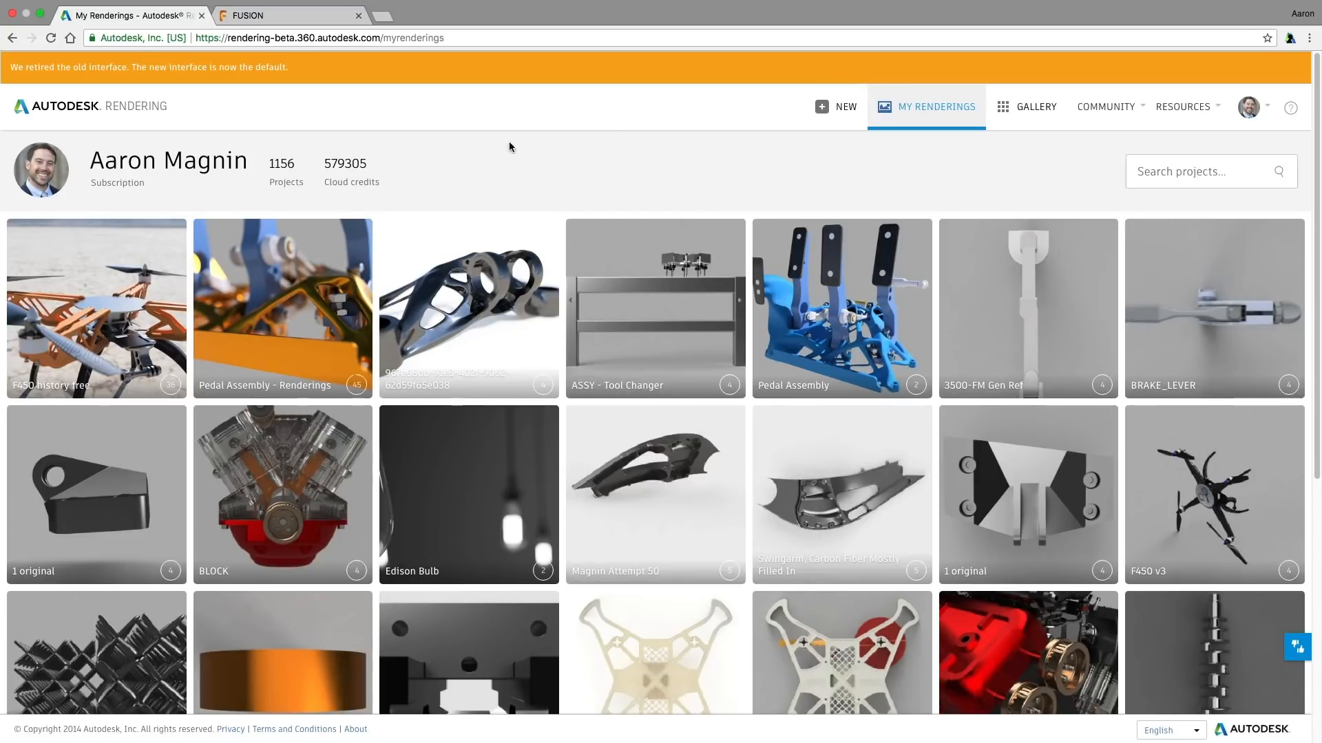
# Open the F450 history free project, show all 36 renderings, and view a video render
pyautogui.click(95, 308)
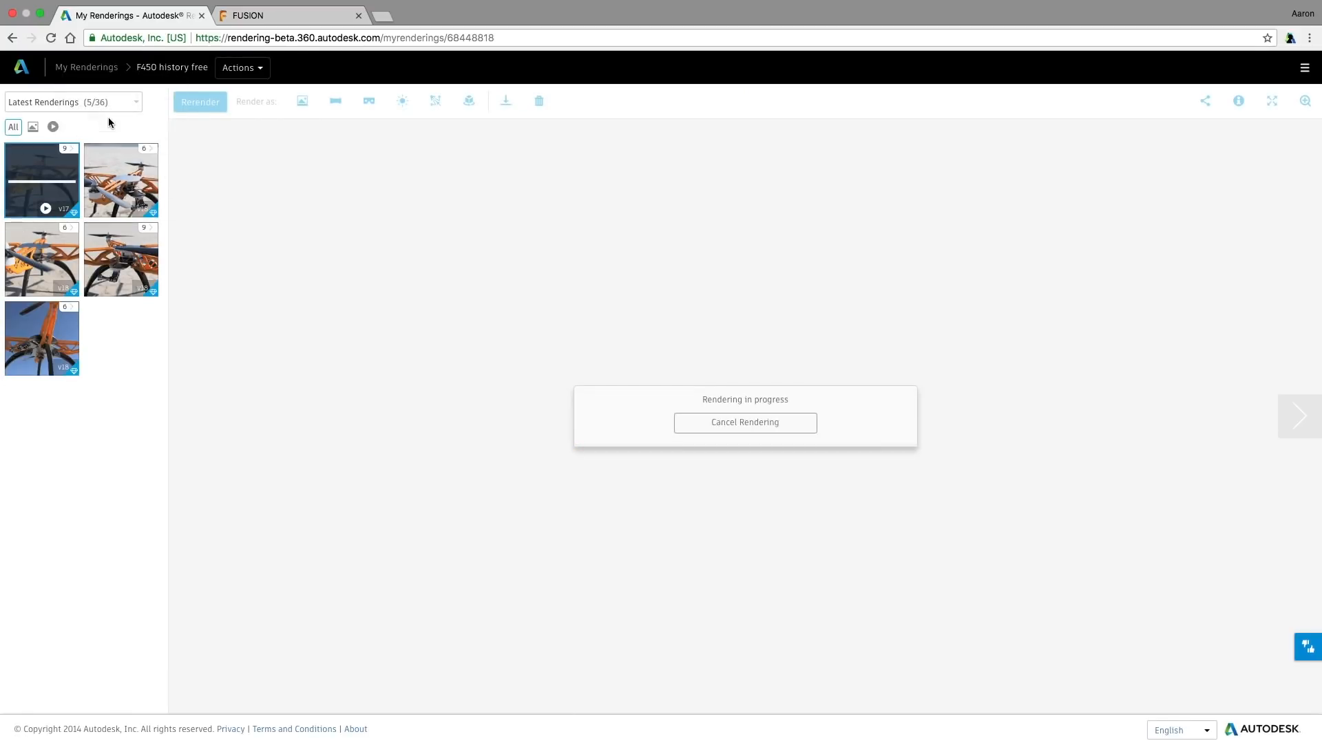
pyautogui.click(72, 102)
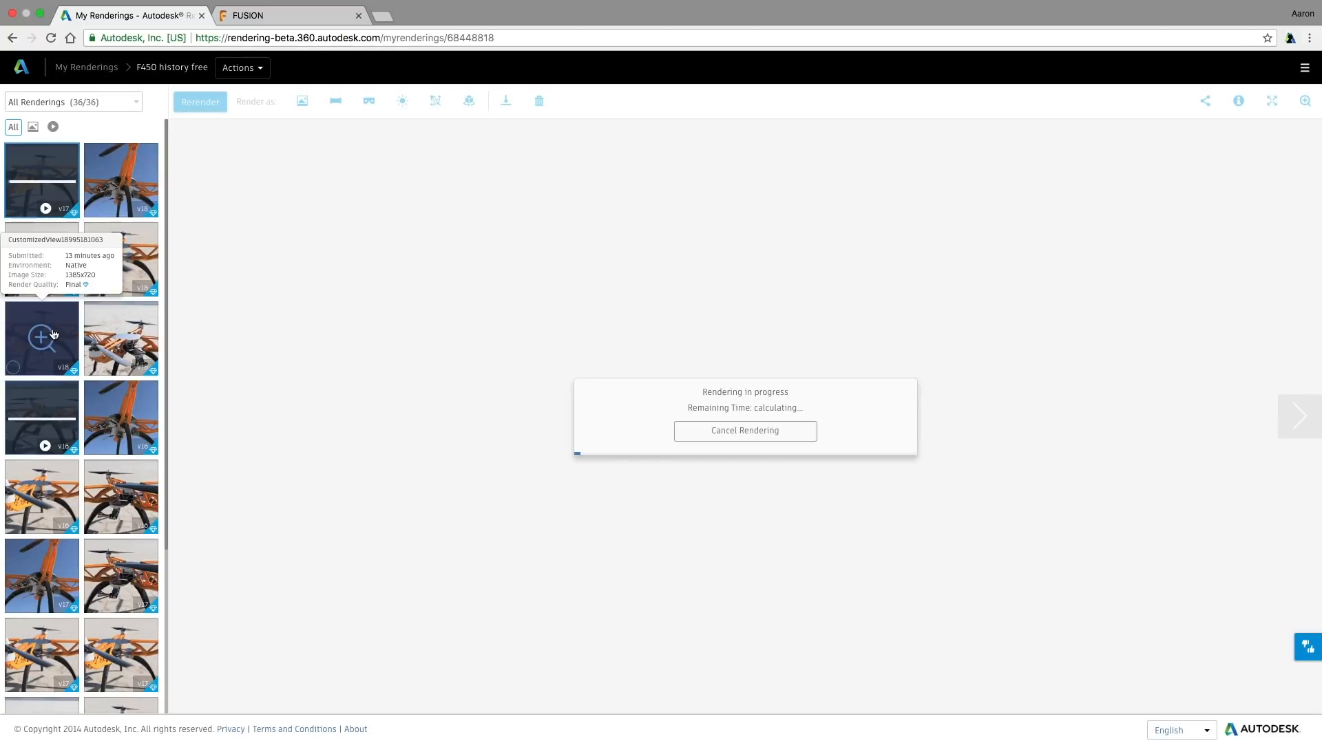
pyautogui.click(53, 127)
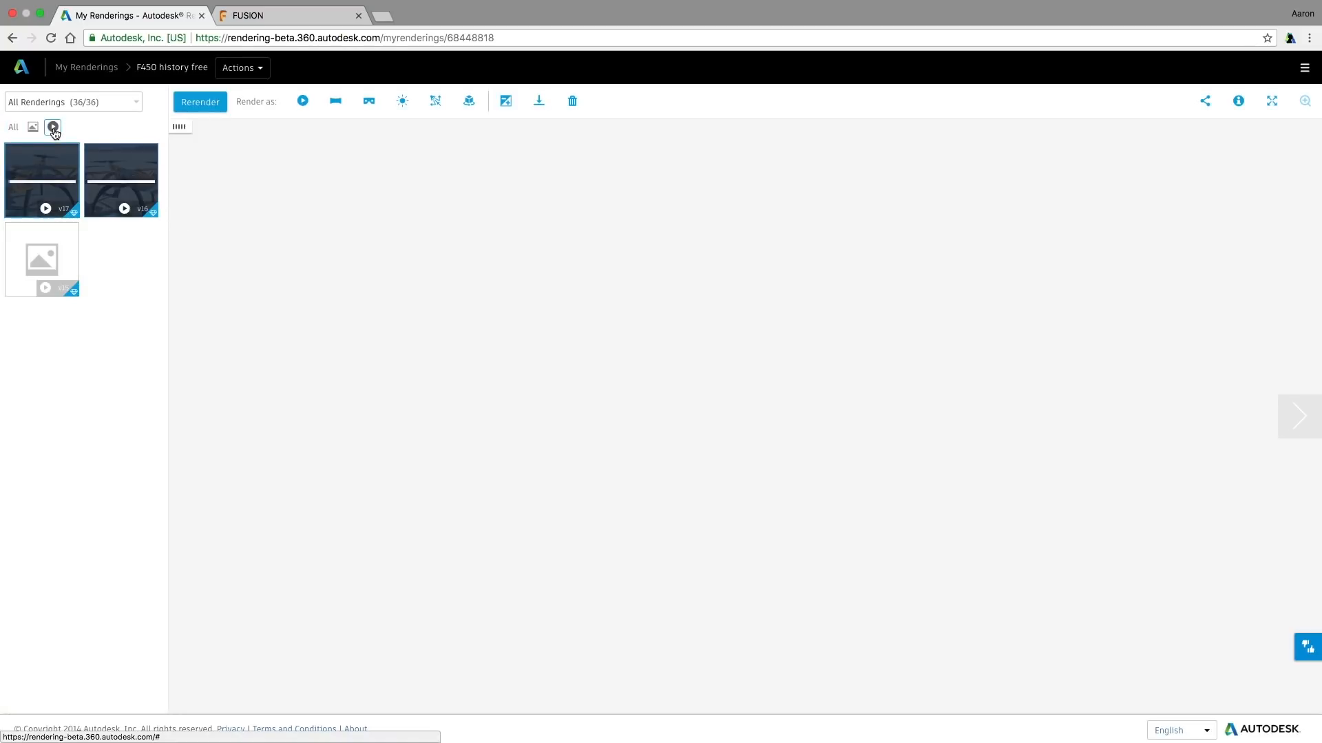
pyautogui.click(42, 259)
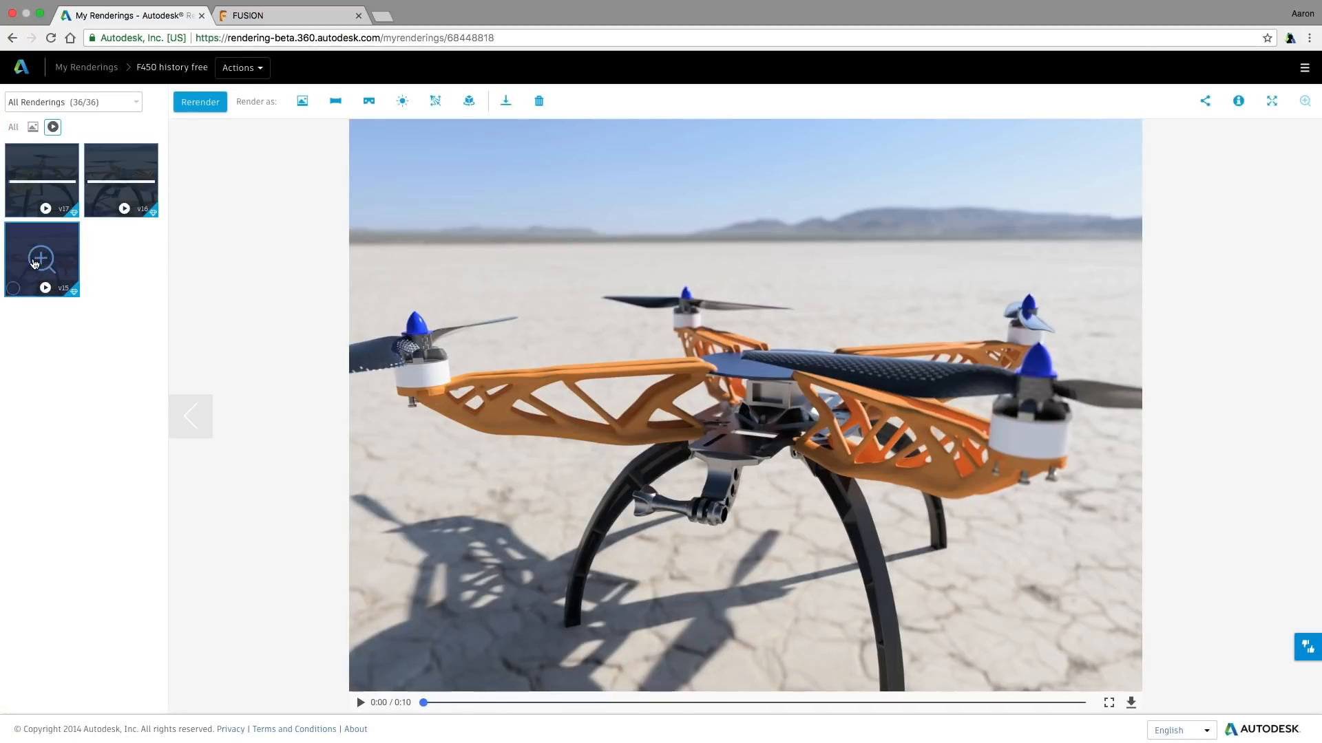
pyautogui.click(360, 702)
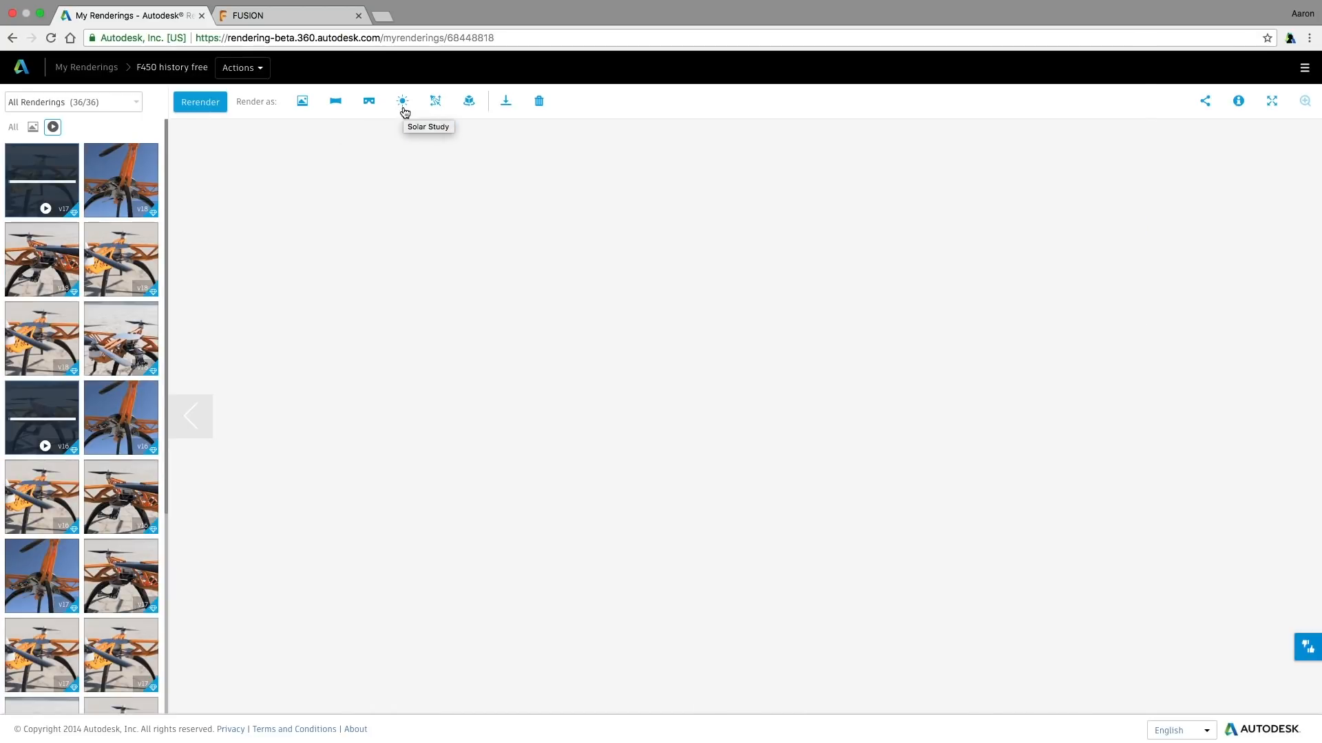
pyautogui.moveTo(435, 104)
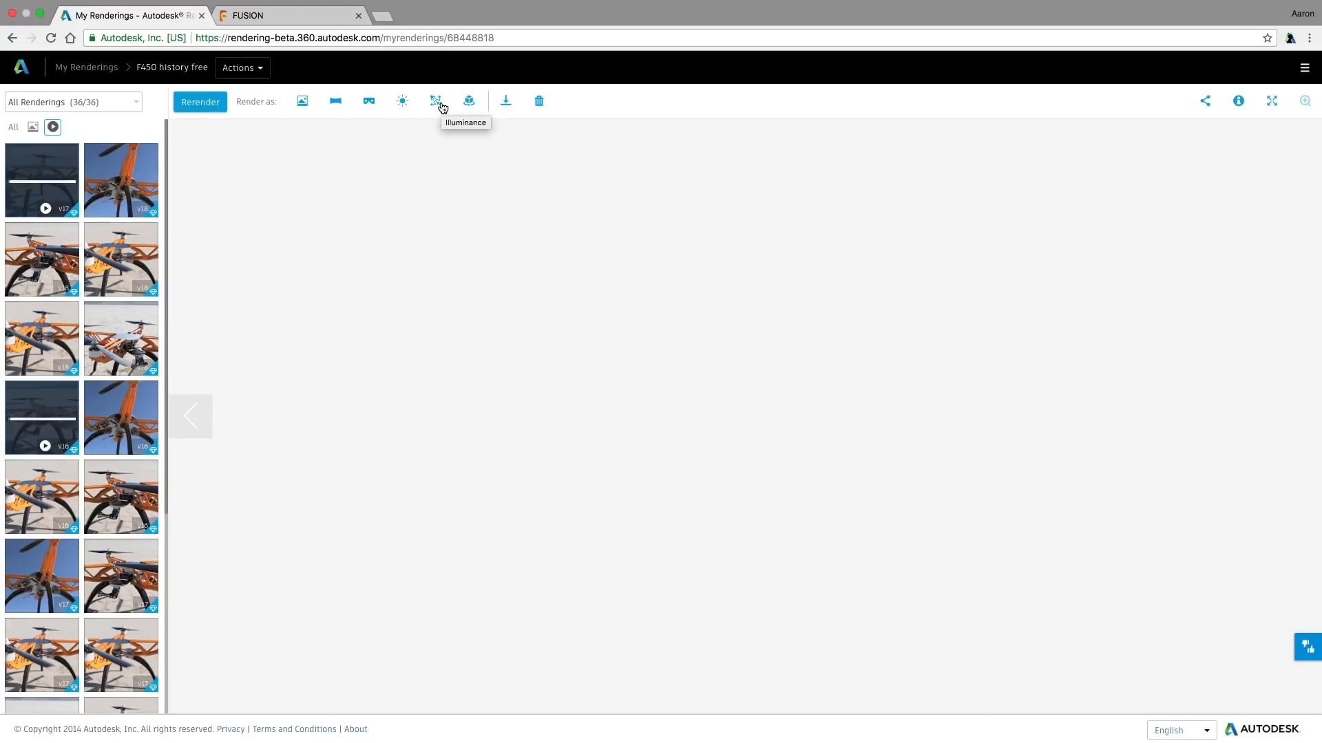
pyautogui.moveTo(469, 101)
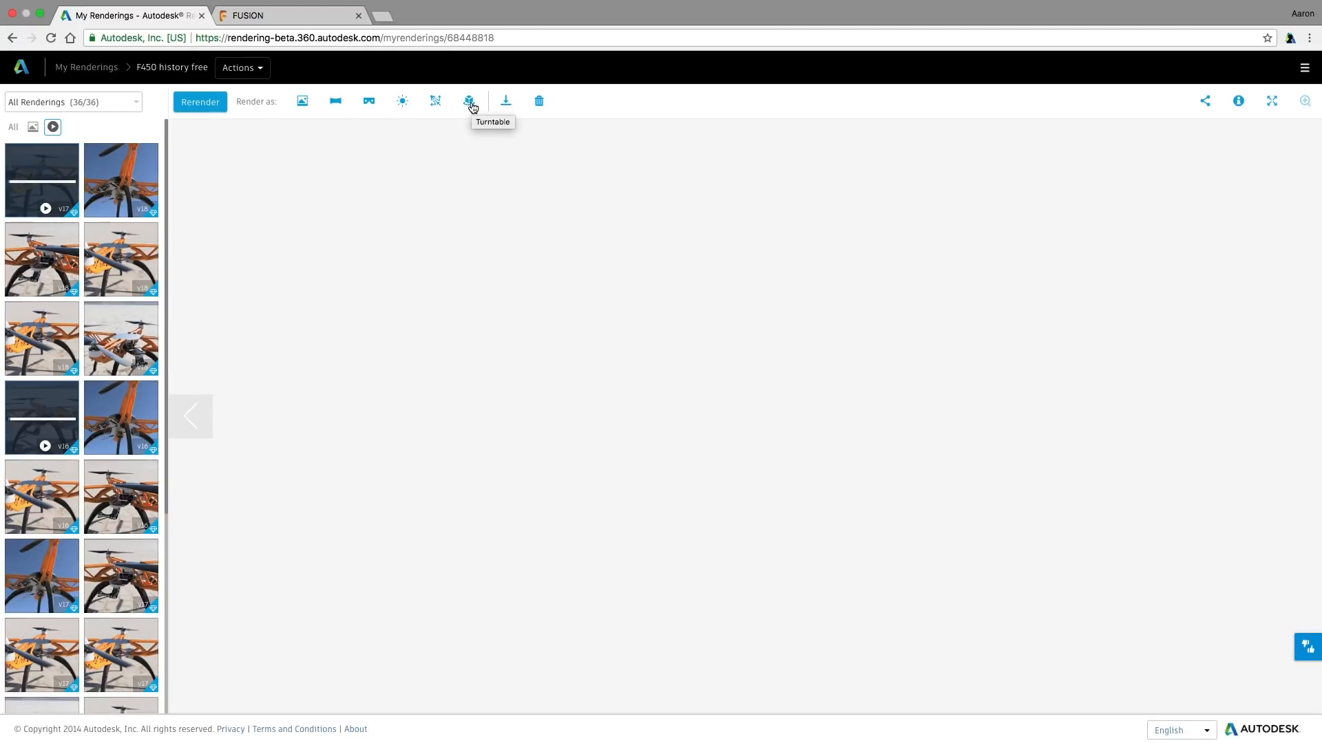
# Select a still drone rendering and briefly open, then dismiss, the illuminance render settings
pyautogui.click(120, 260)
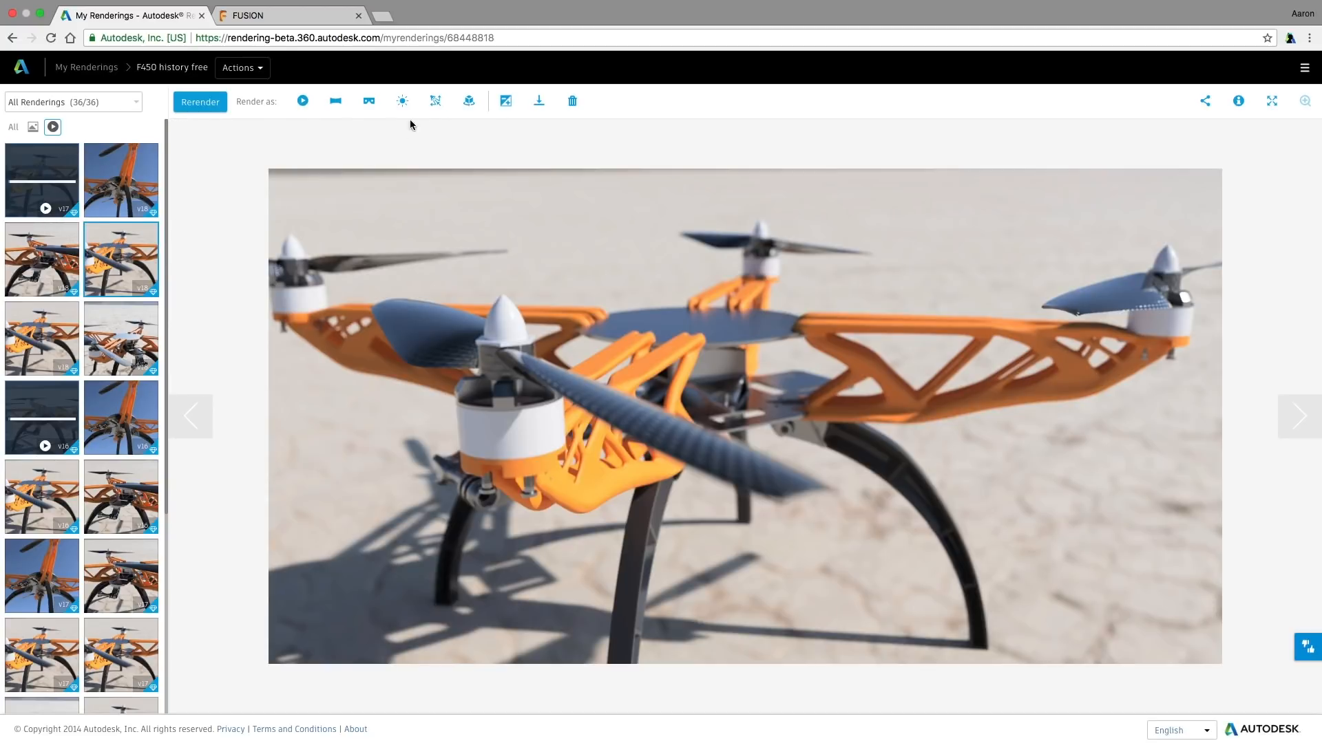
pyautogui.click(402, 101)
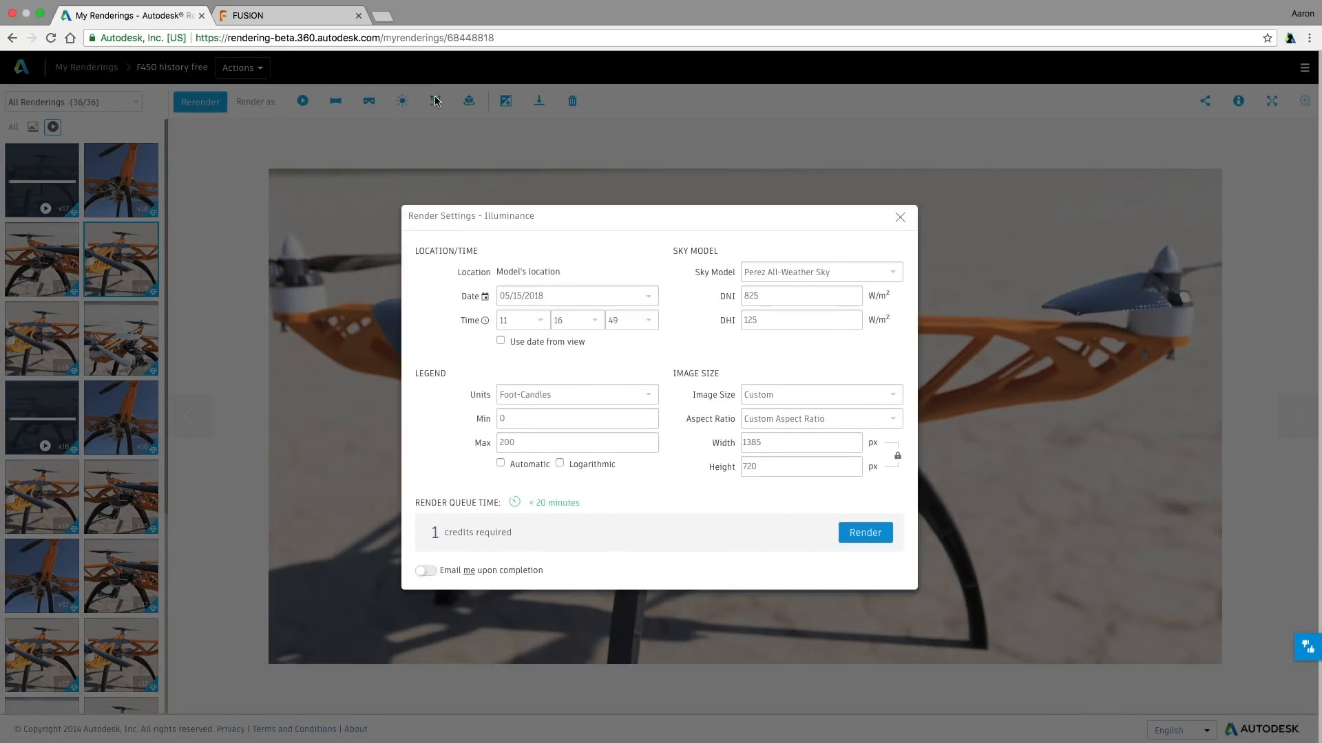
pyautogui.click(898, 217)
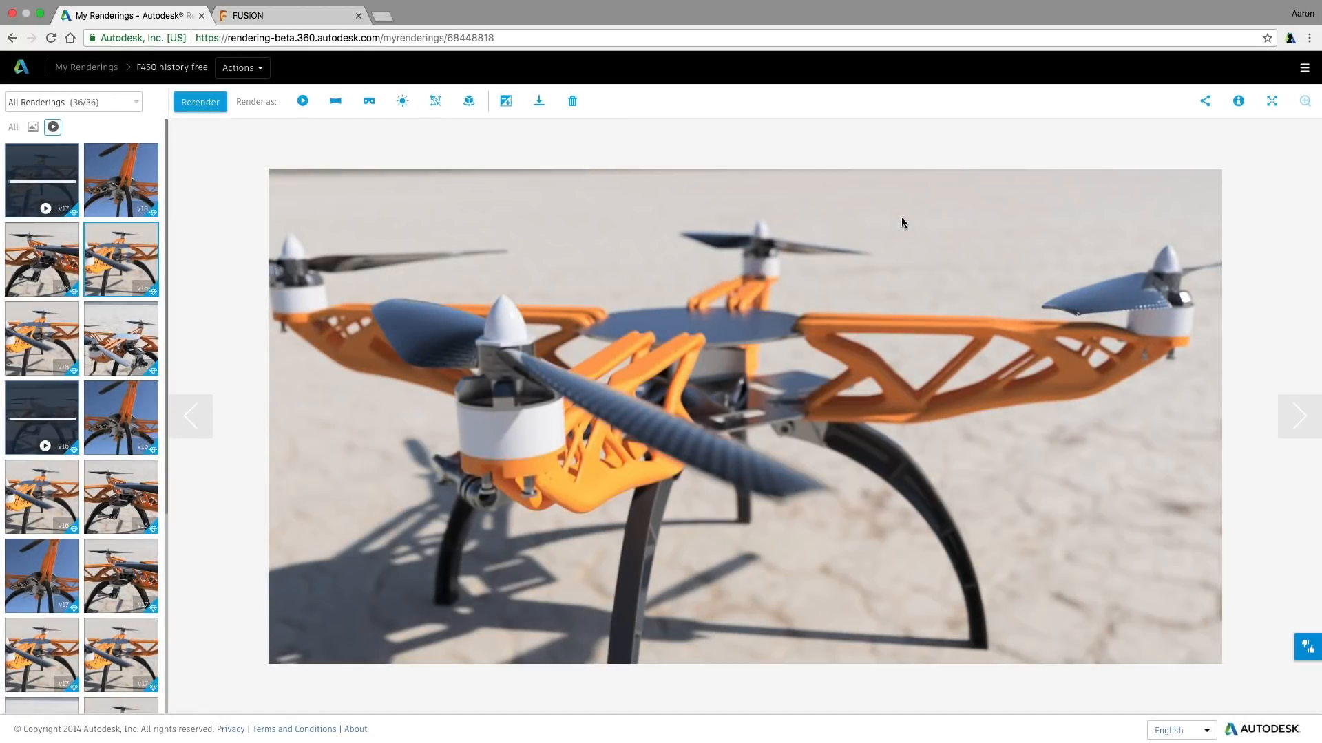
# Queue a stereo panorama render with email notification, then submit a solar study render
pyautogui.click(367, 100)
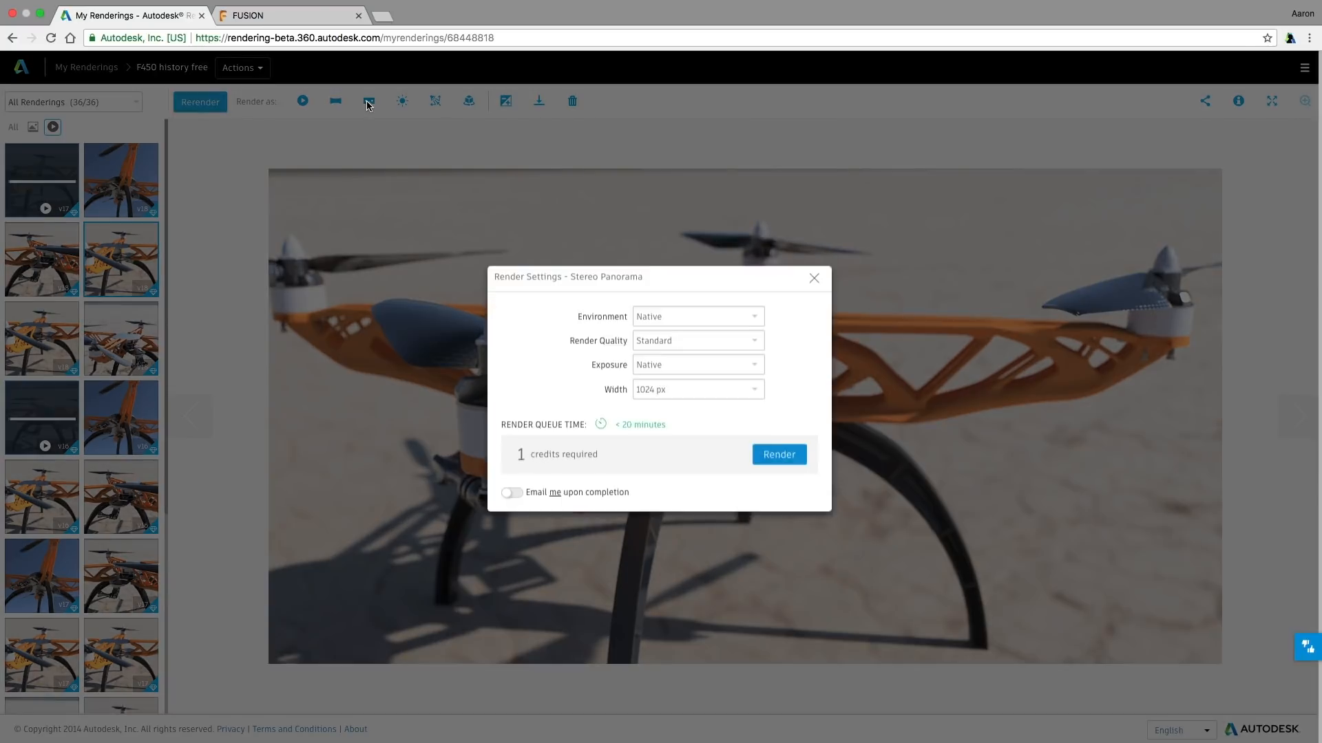
pyautogui.click(511, 493)
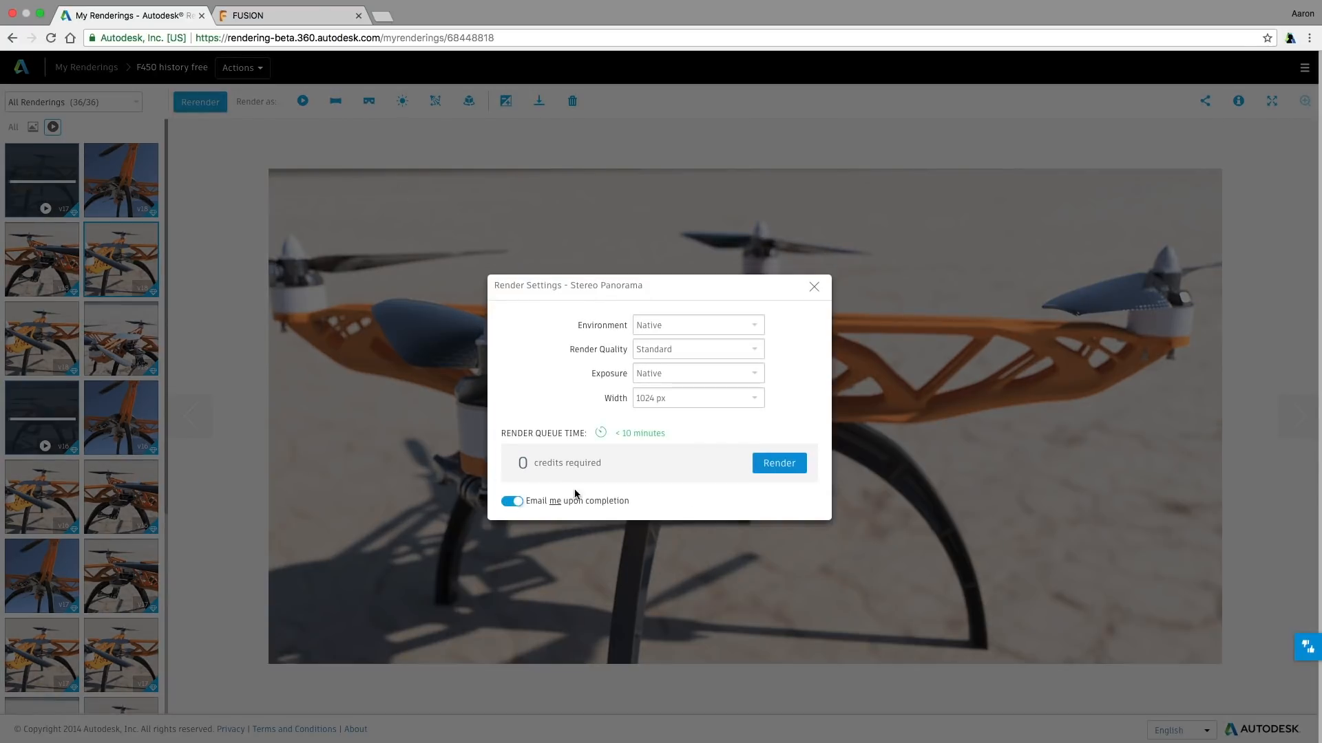
pyautogui.click(778, 462)
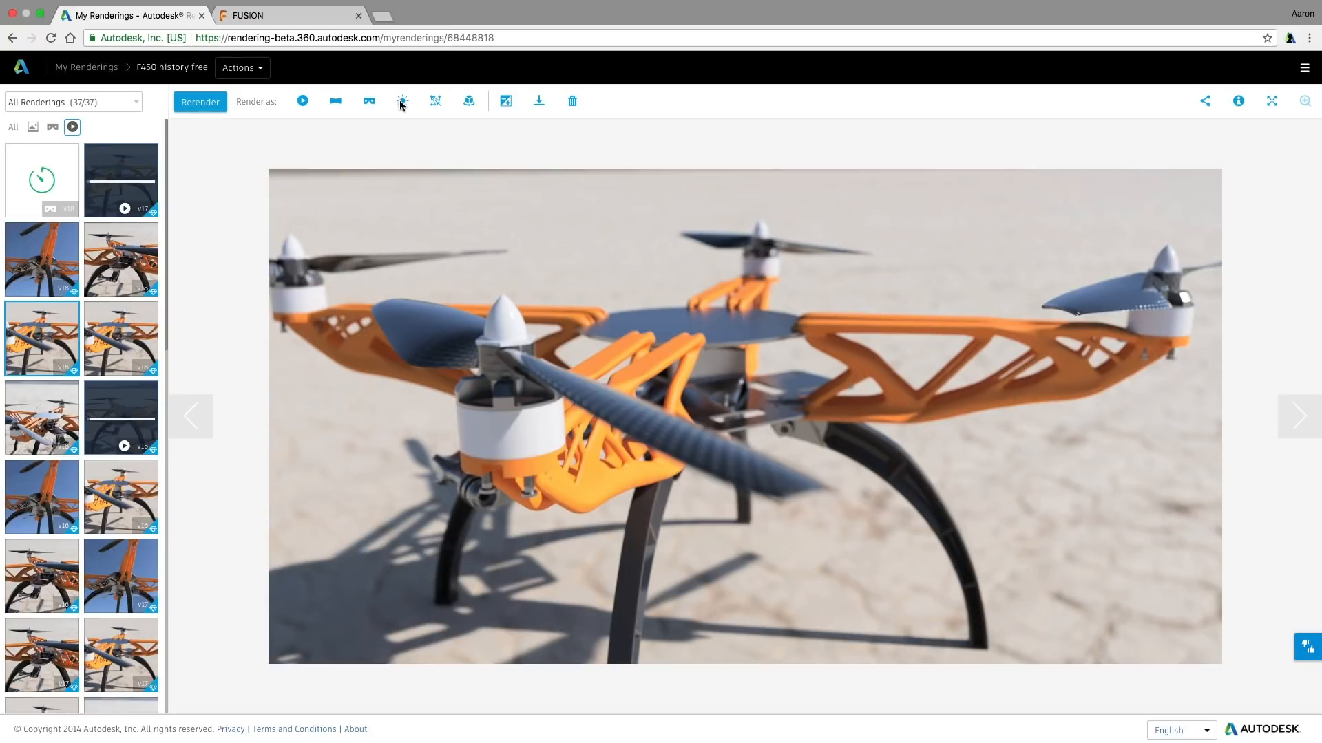
pyautogui.click(401, 101)
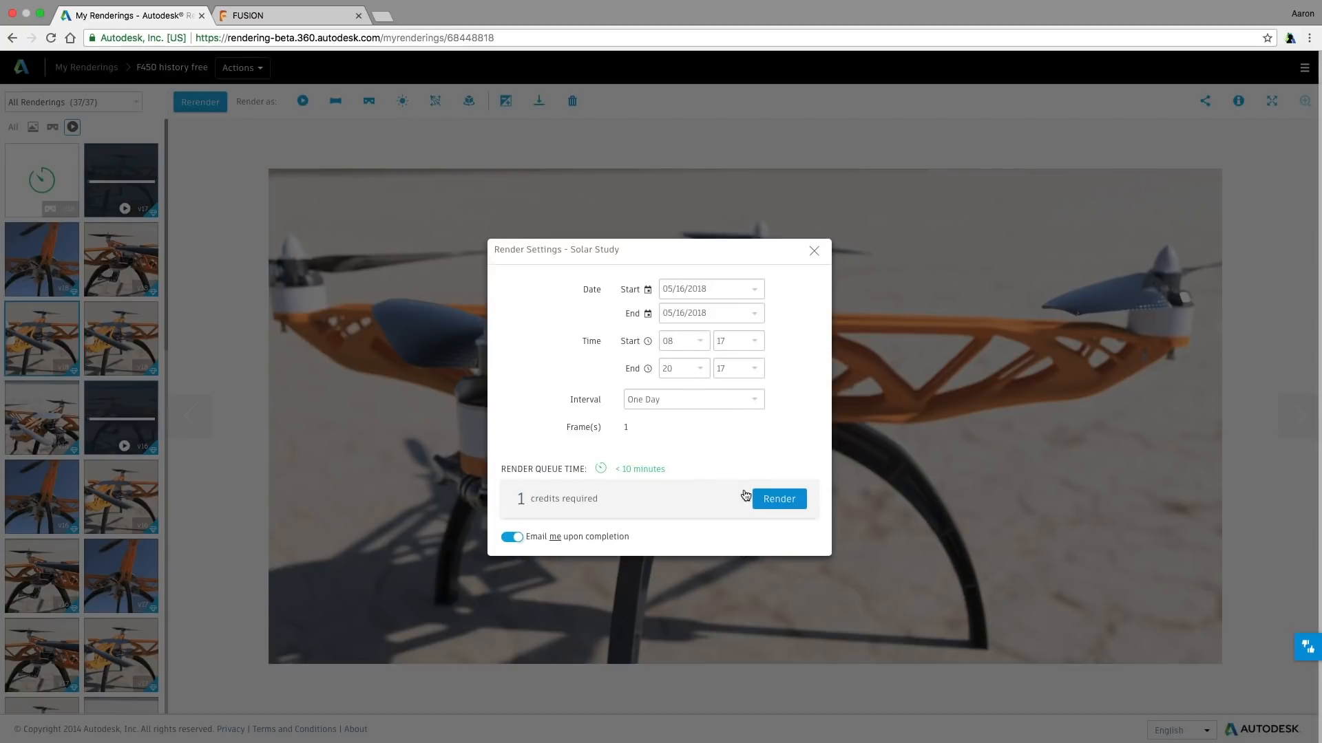
pyautogui.click(779, 498)
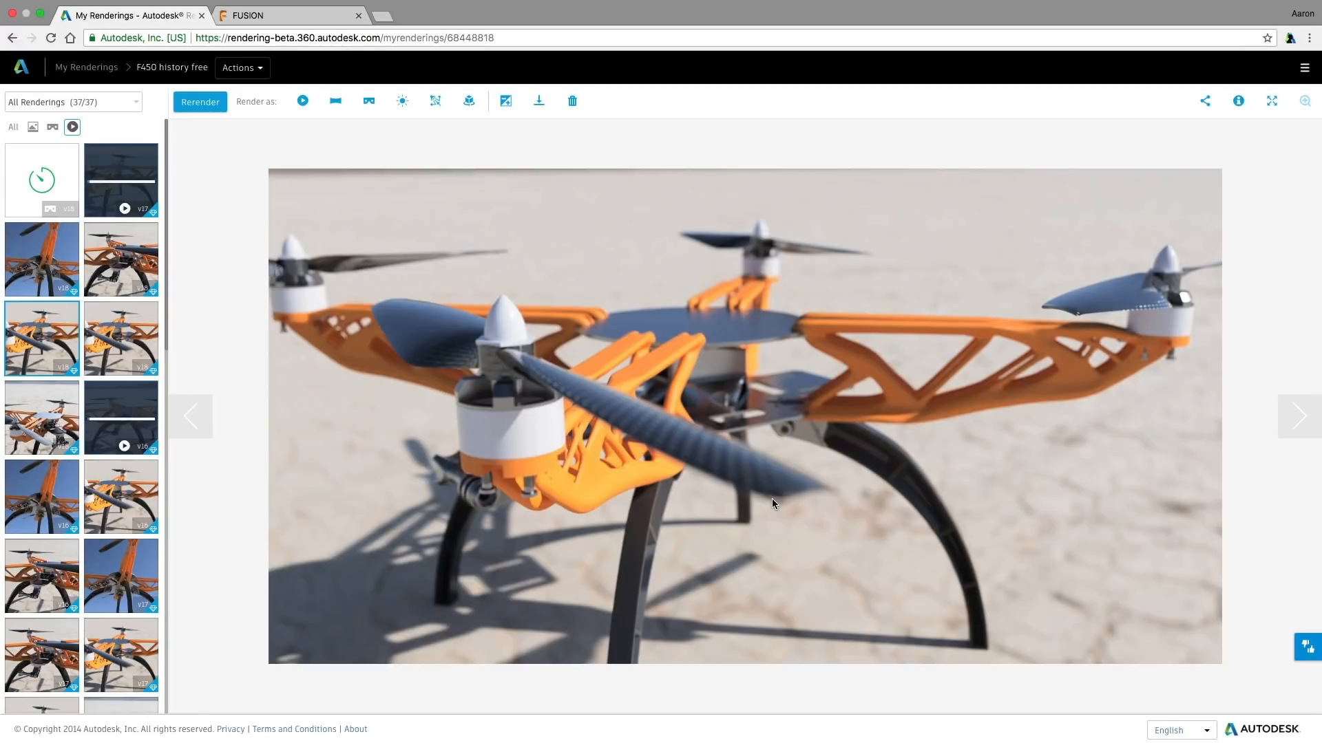